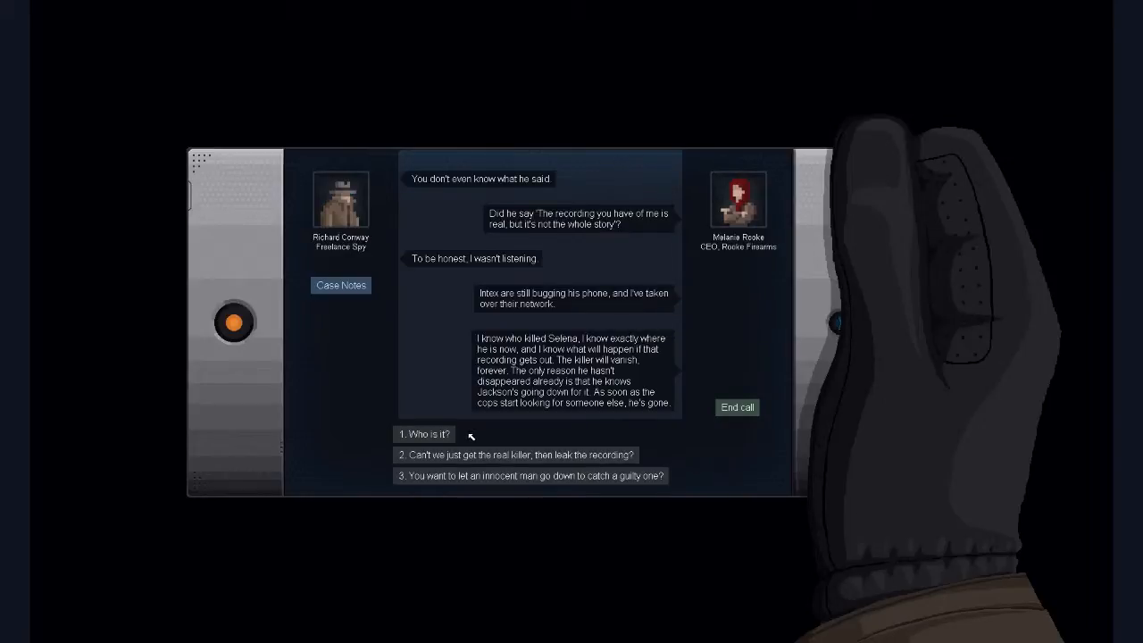
pyautogui.moveTo(475, 439)
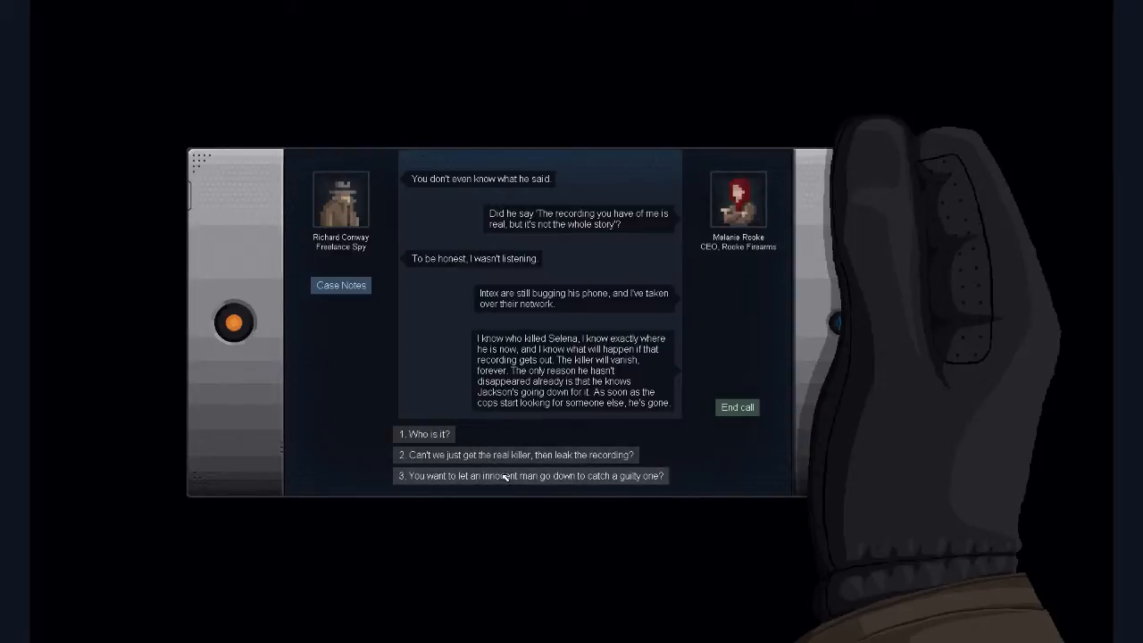
# Challenge Rooke on the innocent man taking the fall, concede with 'Point taken', then ask 'Who is it?'.
pyautogui.click(529, 475)
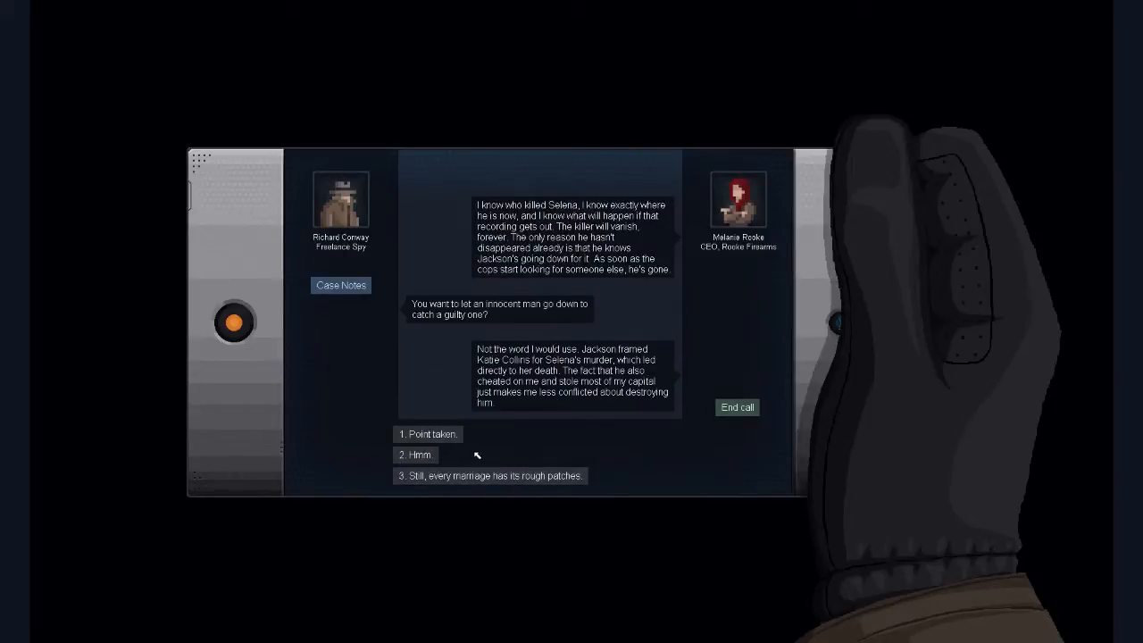
pyautogui.click(429, 434)
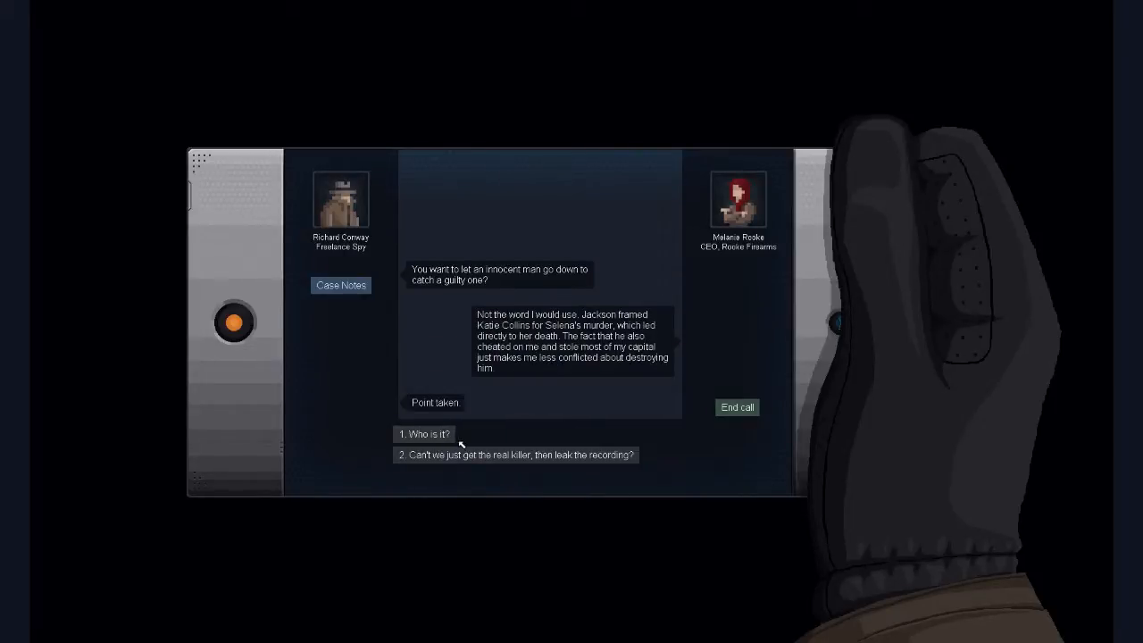
pyautogui.click(515, 456)
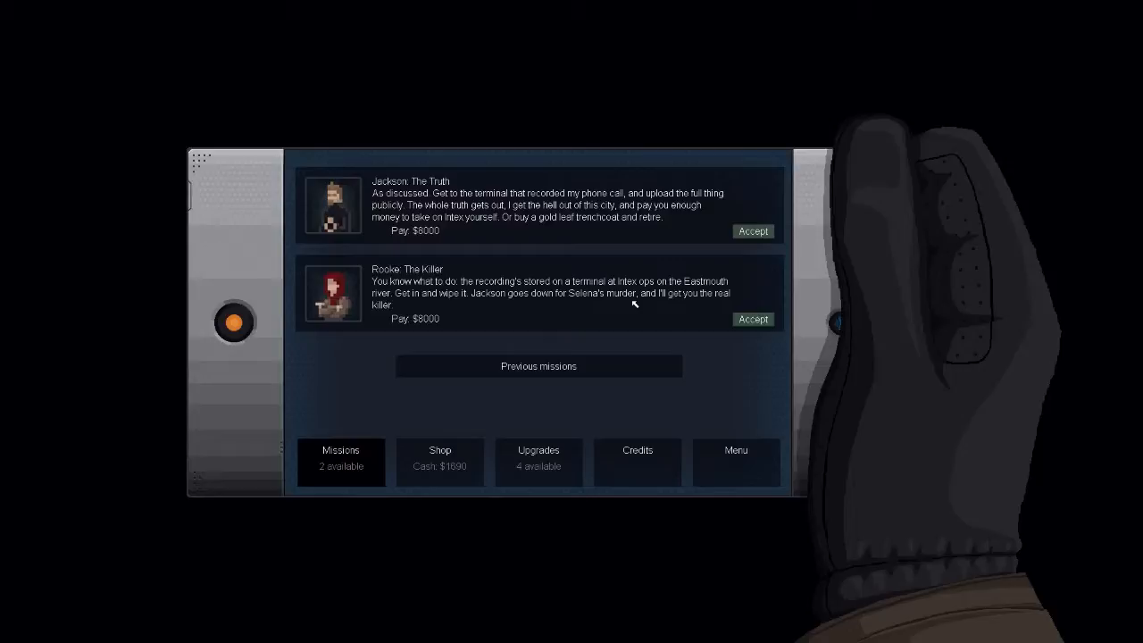
pyautogui.moveTo(644, 278)
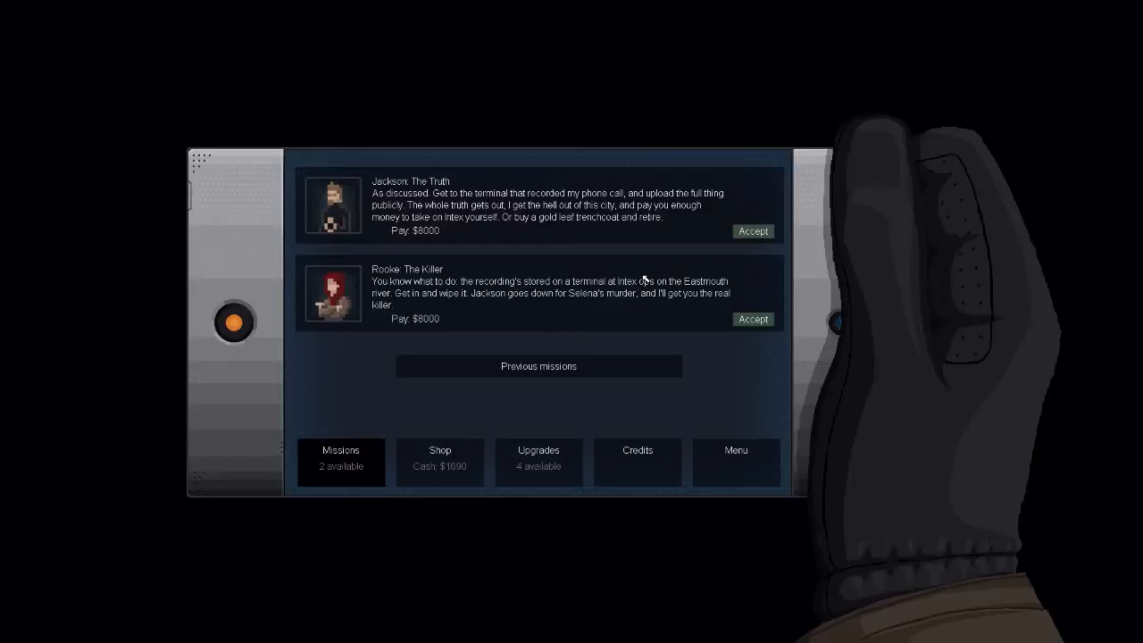
pyautogui.moveTo(713, 231)
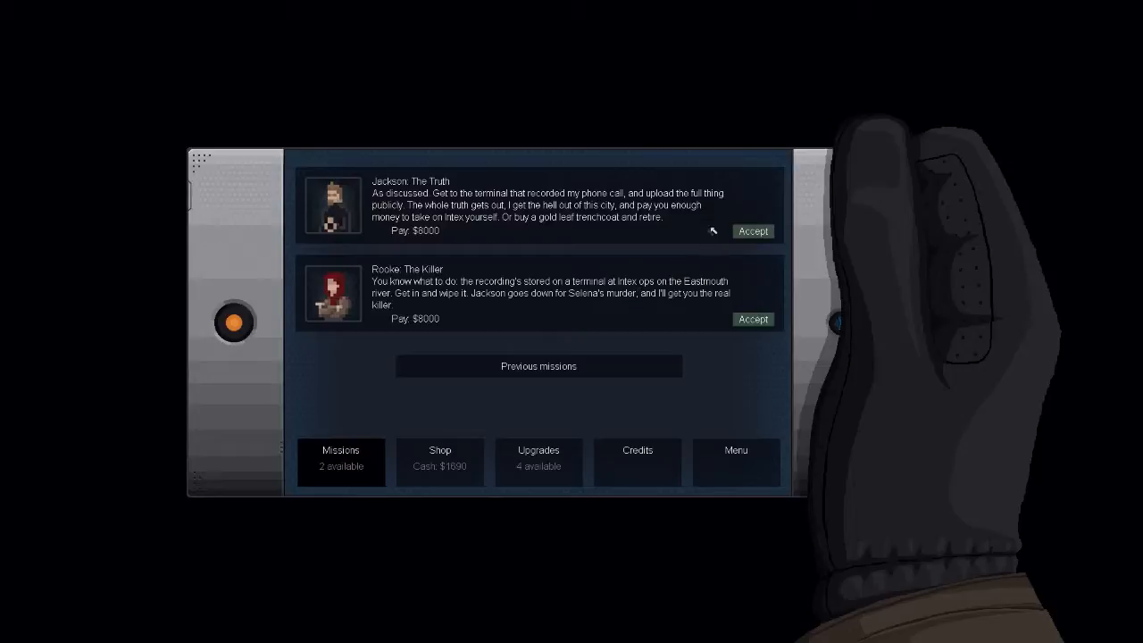
pyautogui.moveTo(753, 230)
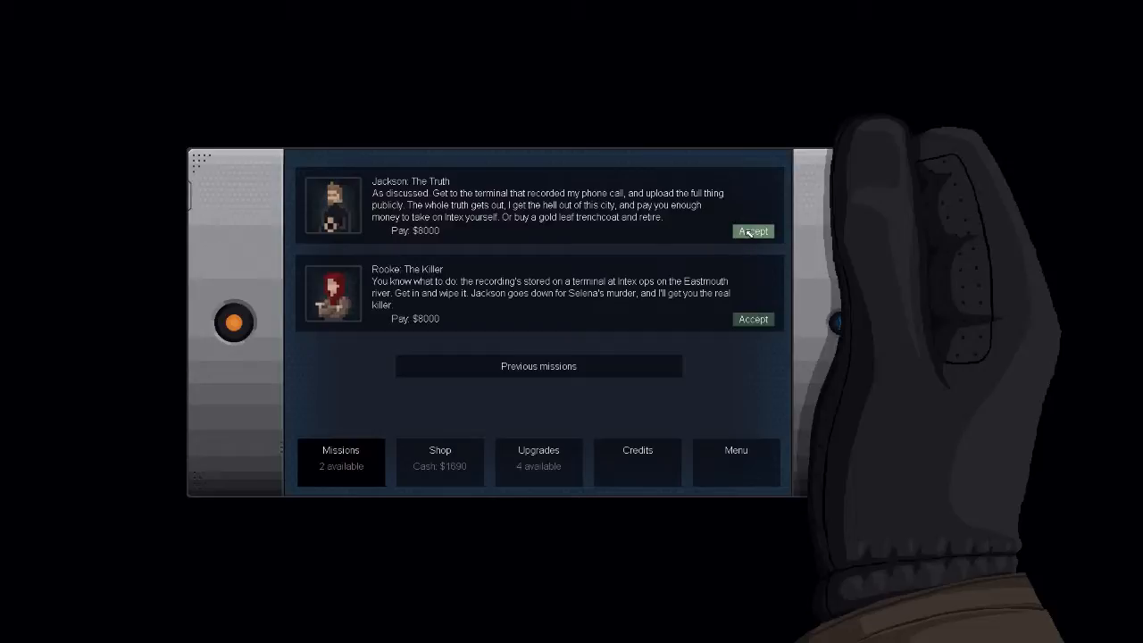
pyautogui.moveTo(646, 386)
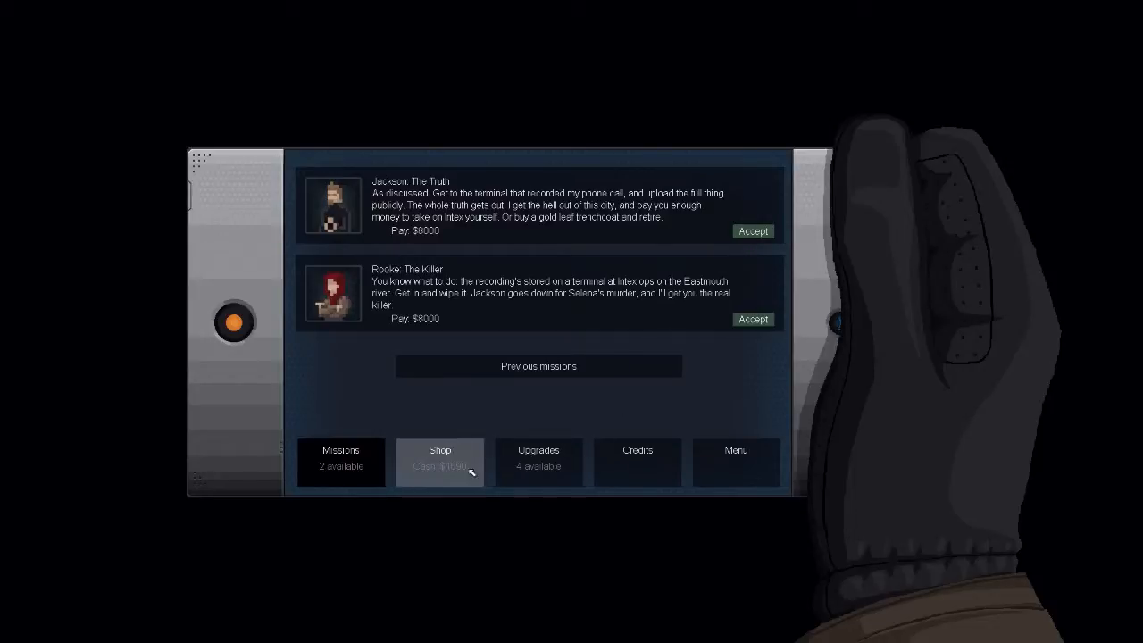
# Buy Gatecrashers from the shop, leaving $750, and return to Jackson's and Rooke's mission offers.
pyautogui.click(439, 461)
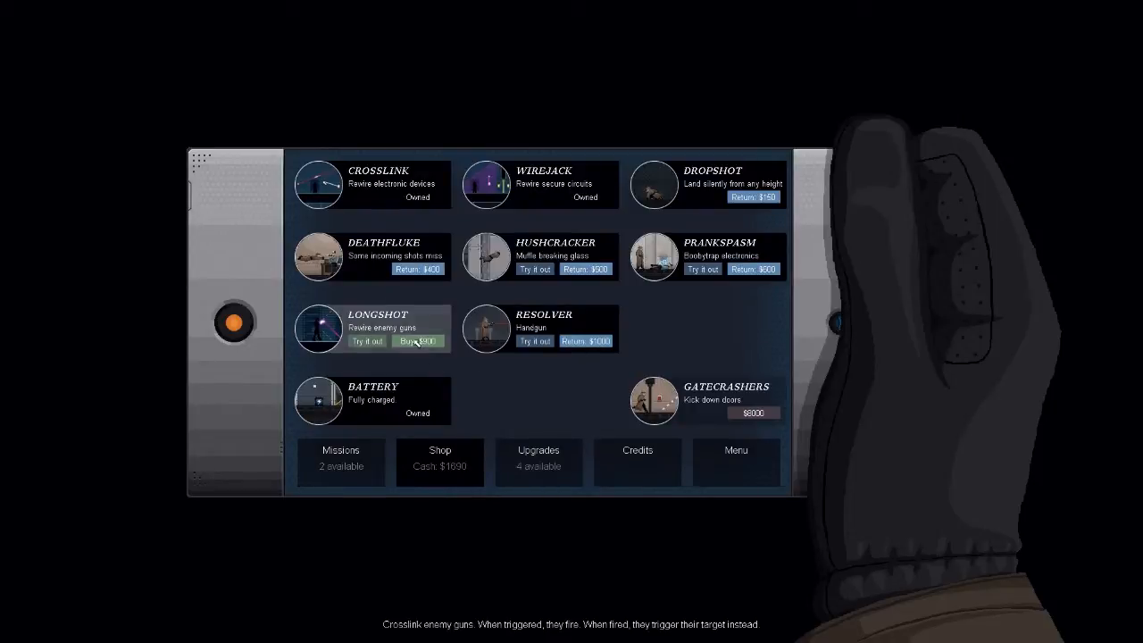
pyautogui.click(418, 341)
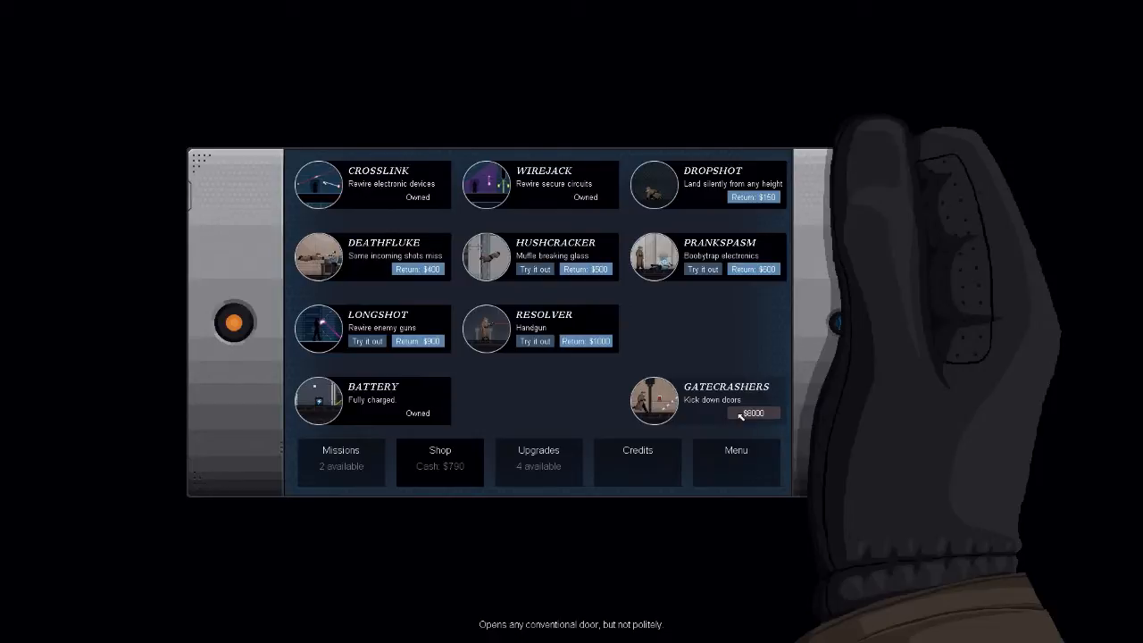
pyautogui.click(341, 461)
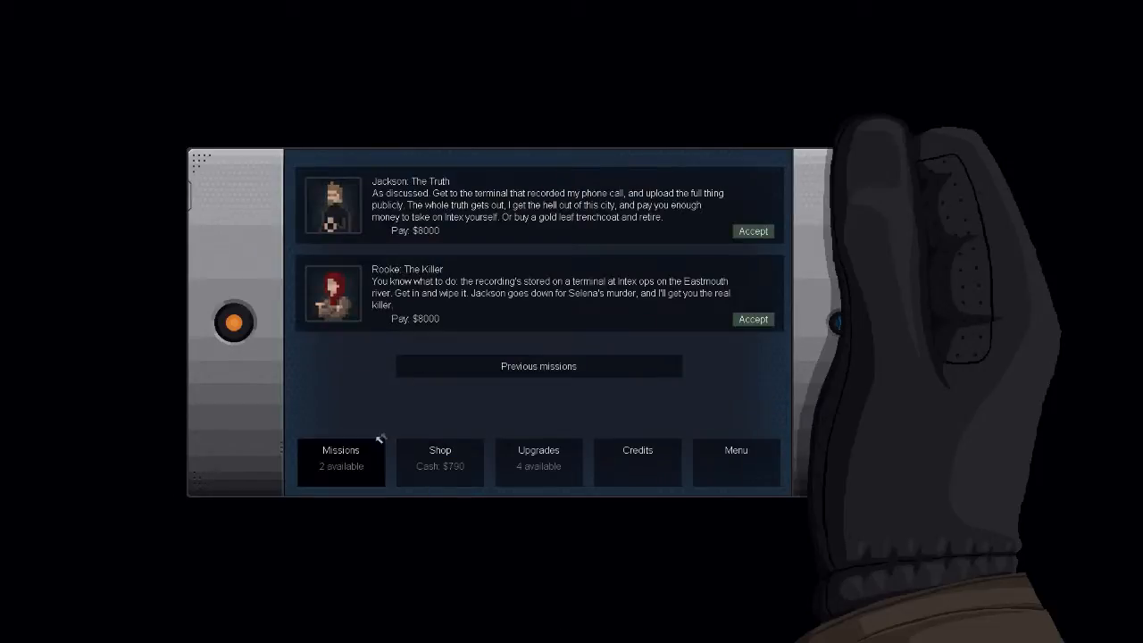
pyautogui.moveTo(546, 271)
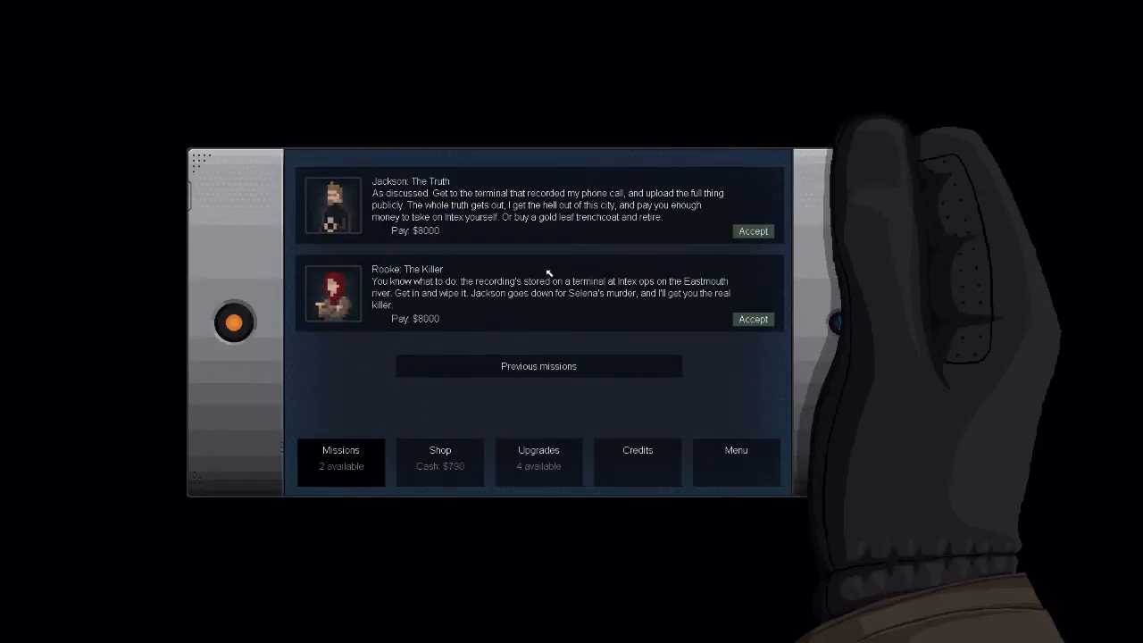
pyautogui.moveTo(729, 233)
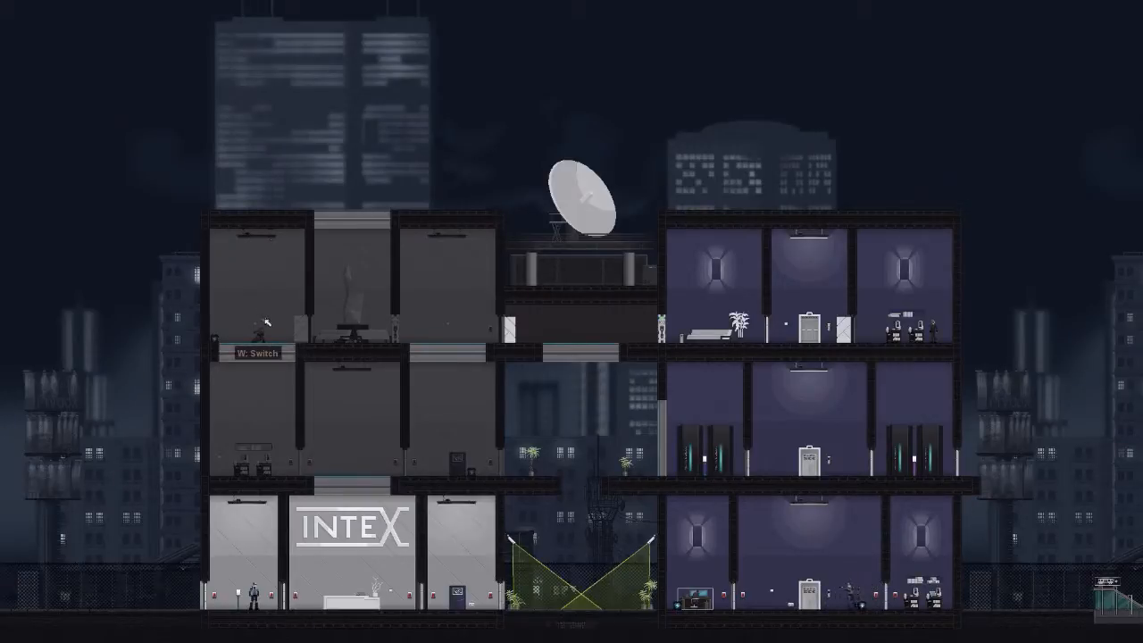
pyautogui.moveTo(265, 317)
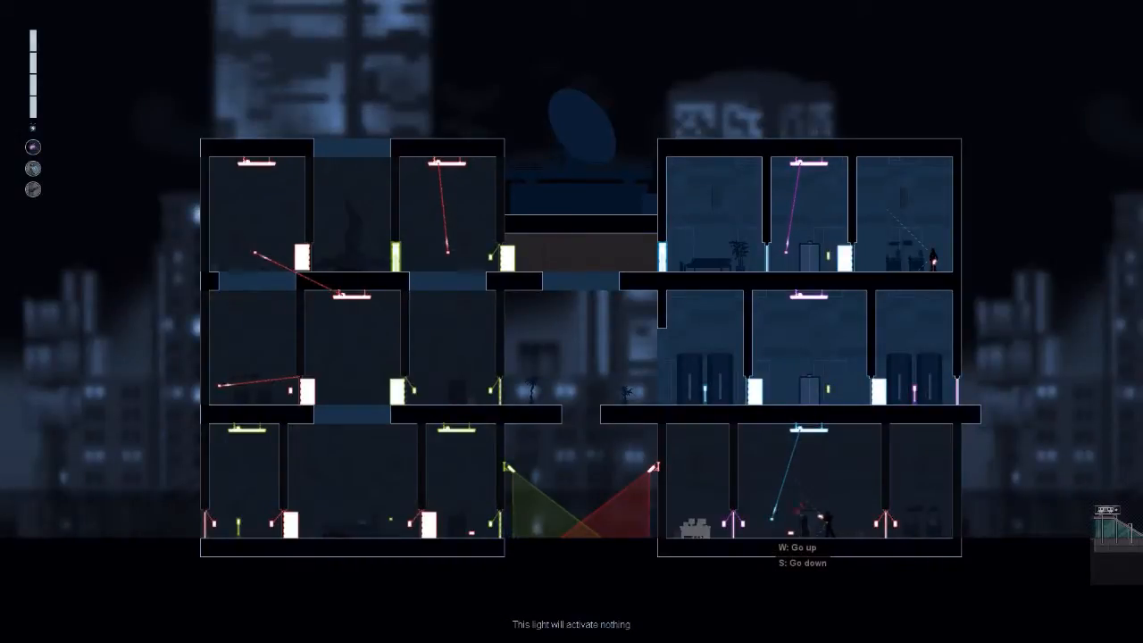
pyautogui.moveTo(854, 254)
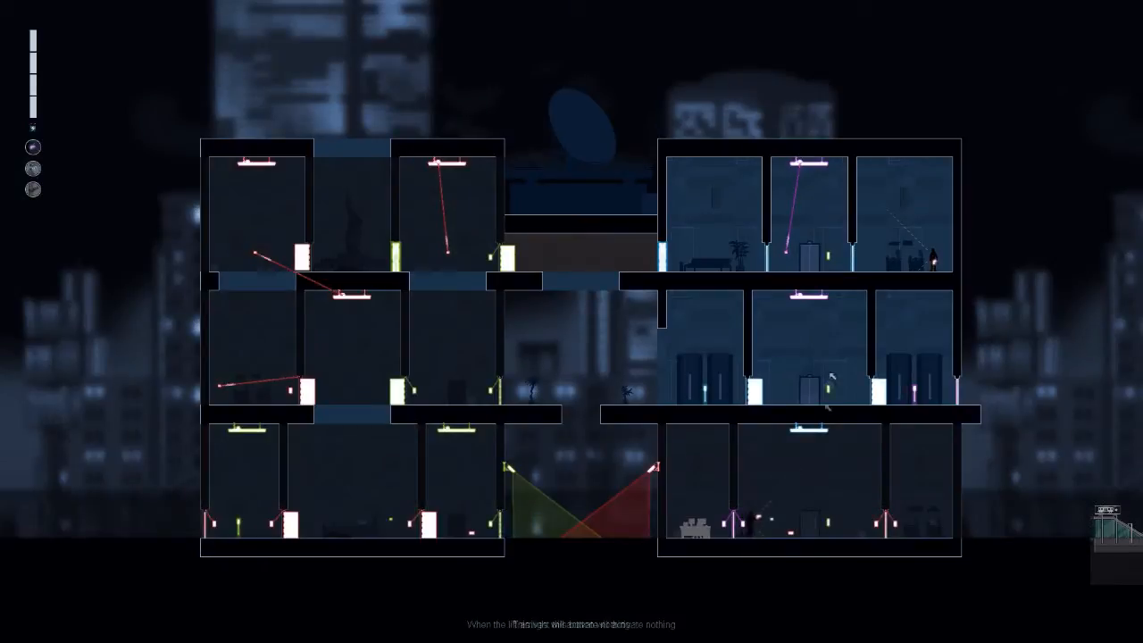
pyautogui.moveTo(962, 379)
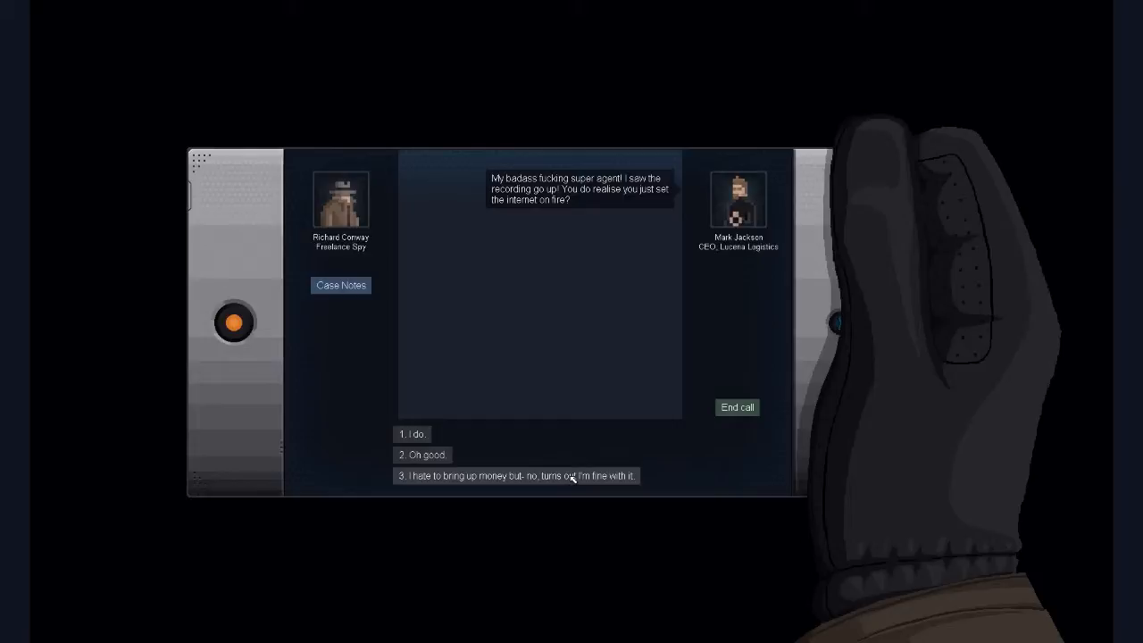
# Bring up money with Jackson, say it's fine, and end the call to reveal Gessler's unpaid job.
pyautogui.click(516, 475)
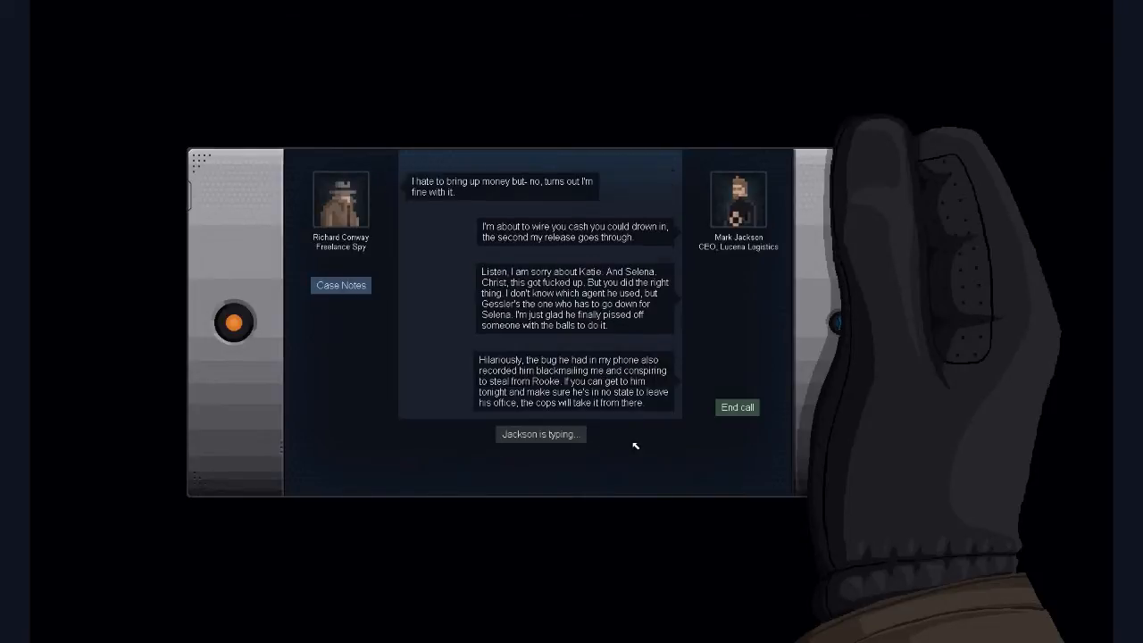
pyautogui.click(736, 407)
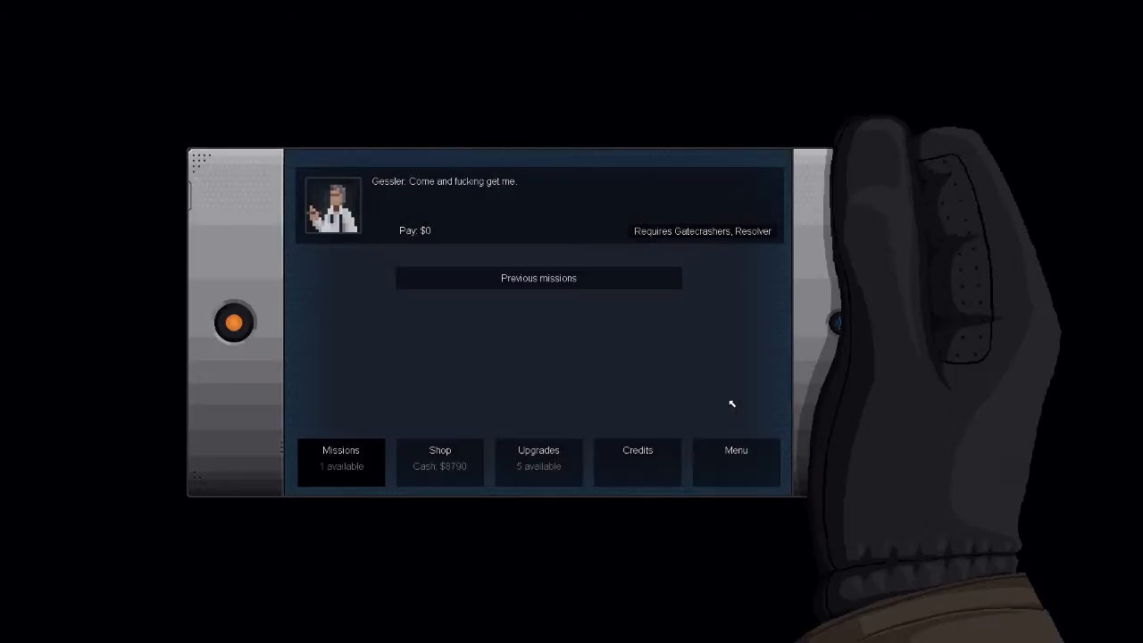
# Browse upgrades and the gadget shop, then accept Gessler's final mission to load the Intex tower level.
pyautogui.click(539, 460)
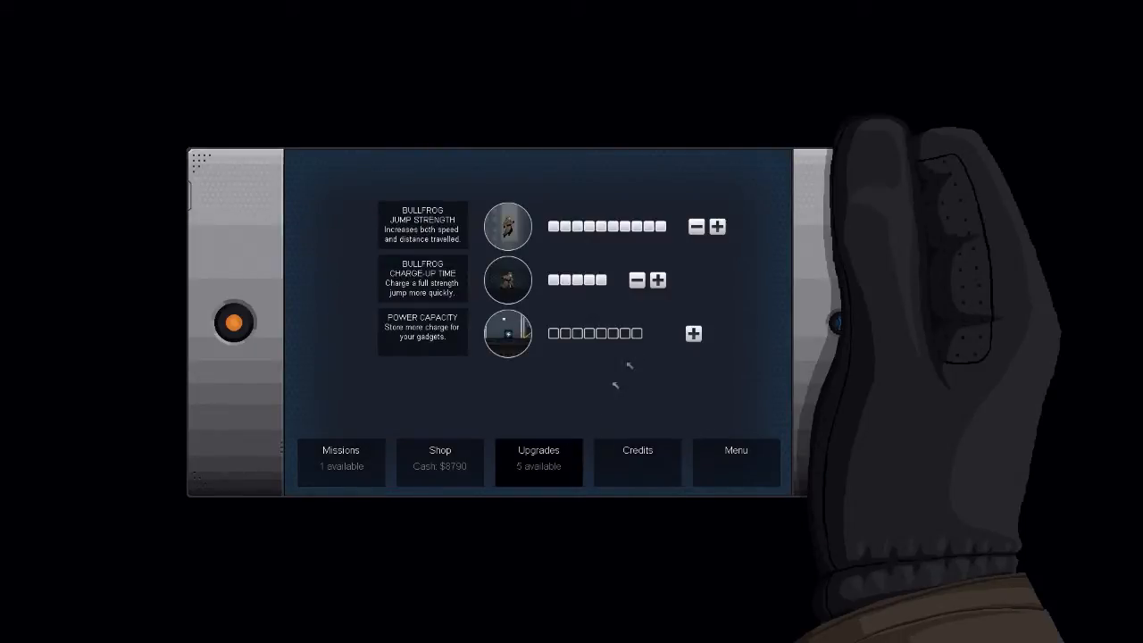
pyautogui.click(440, 461)
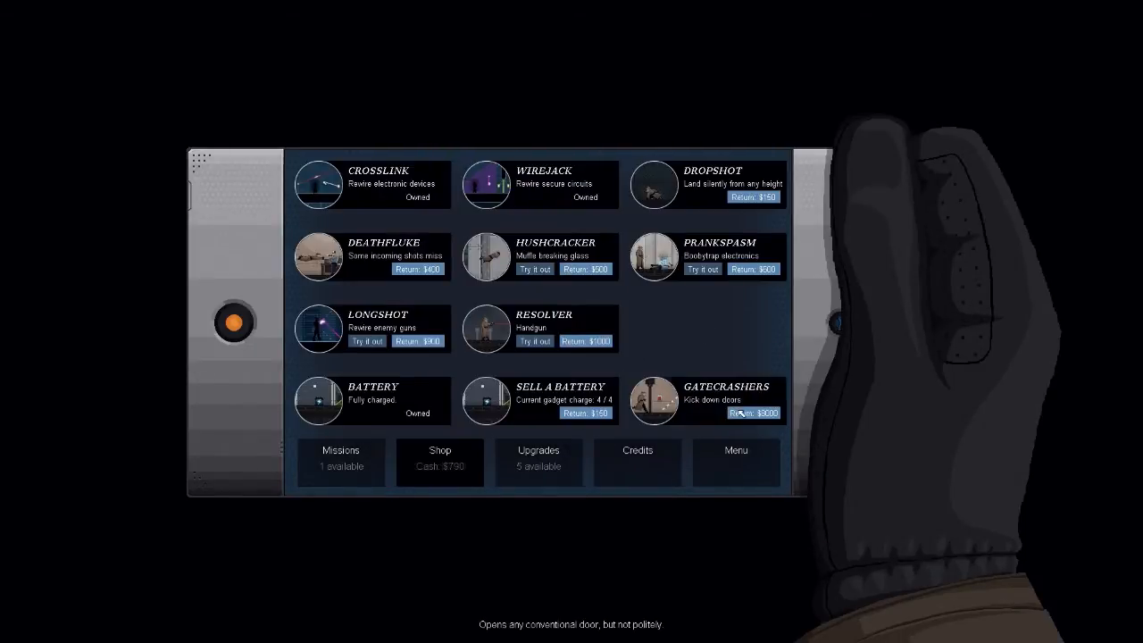
pyautogui.click(339, 460)
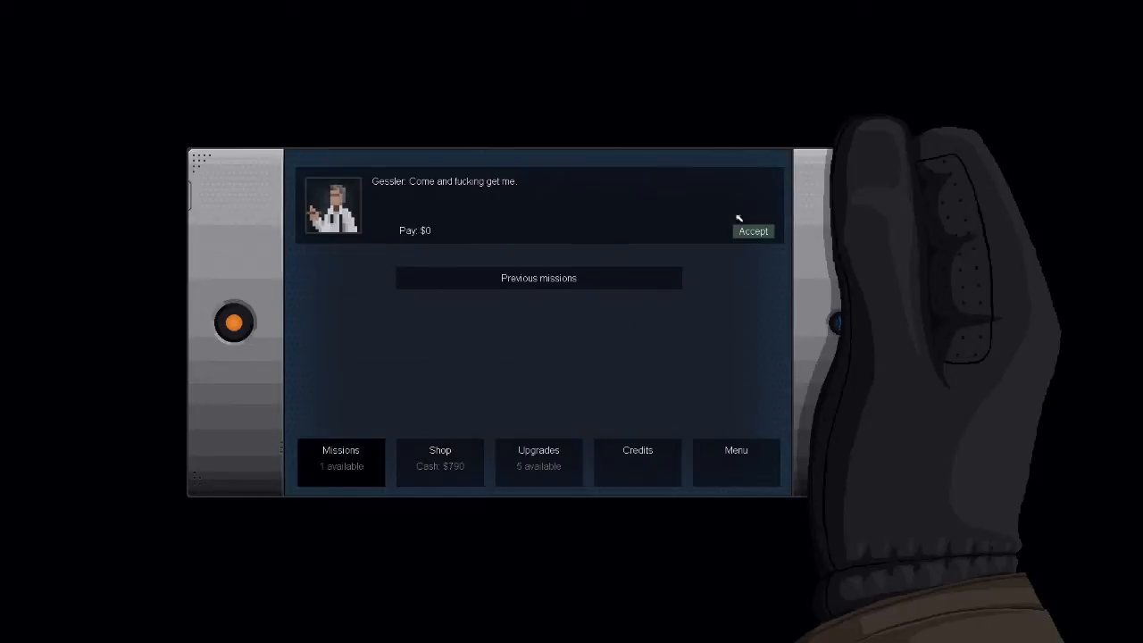
pyautogui.click(753, 230)
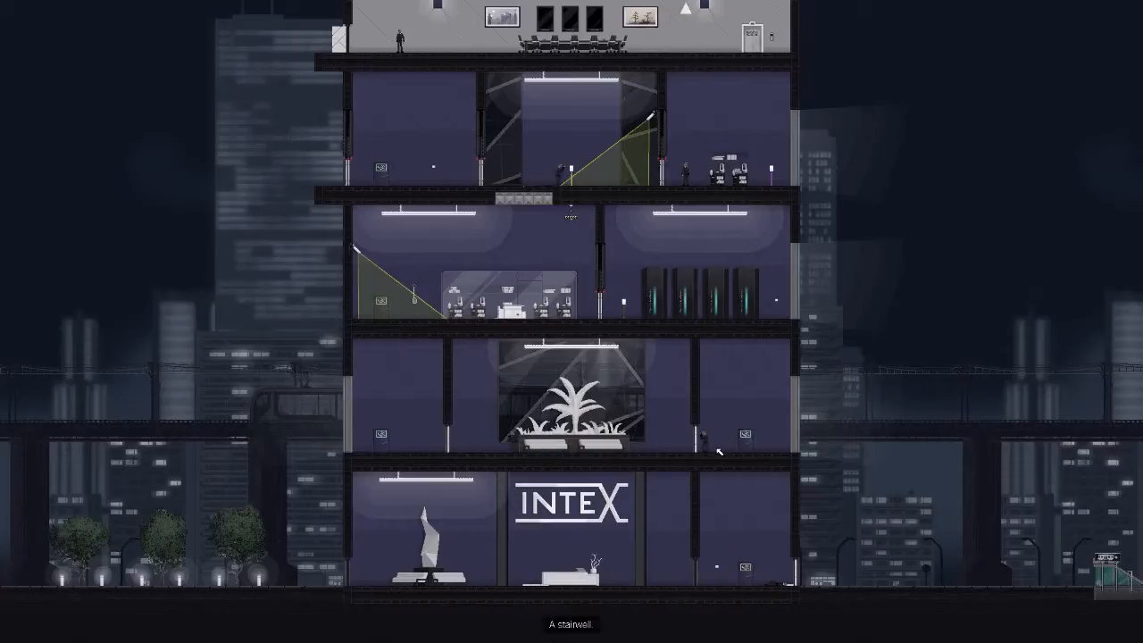
pyautogui.moveTo(700, 437)
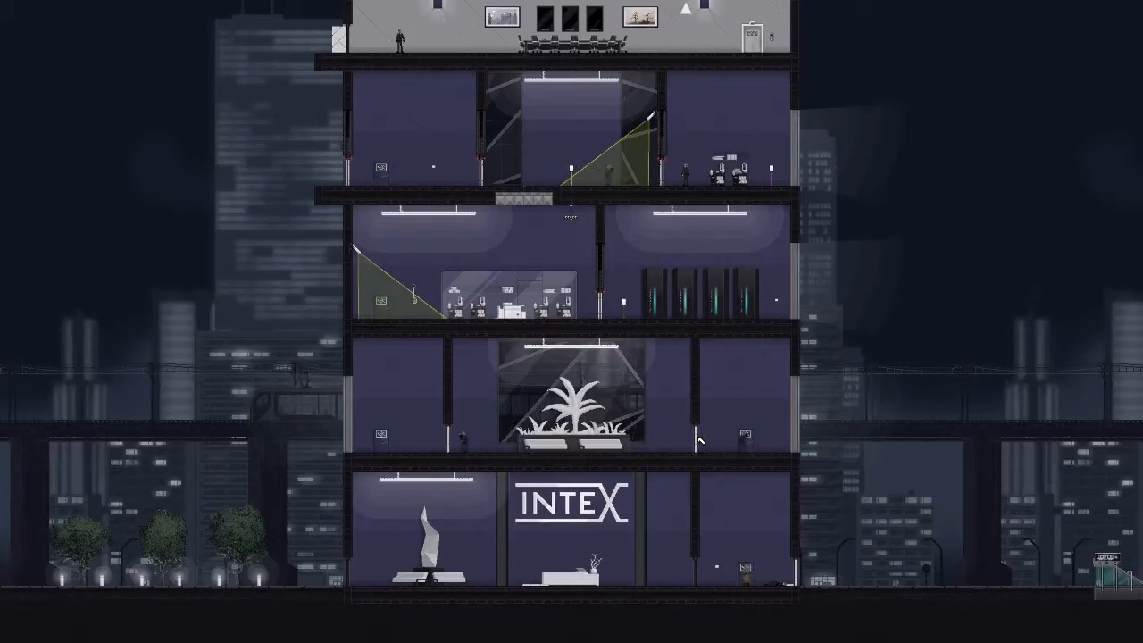
pyautogui.moveTo(878, 456)
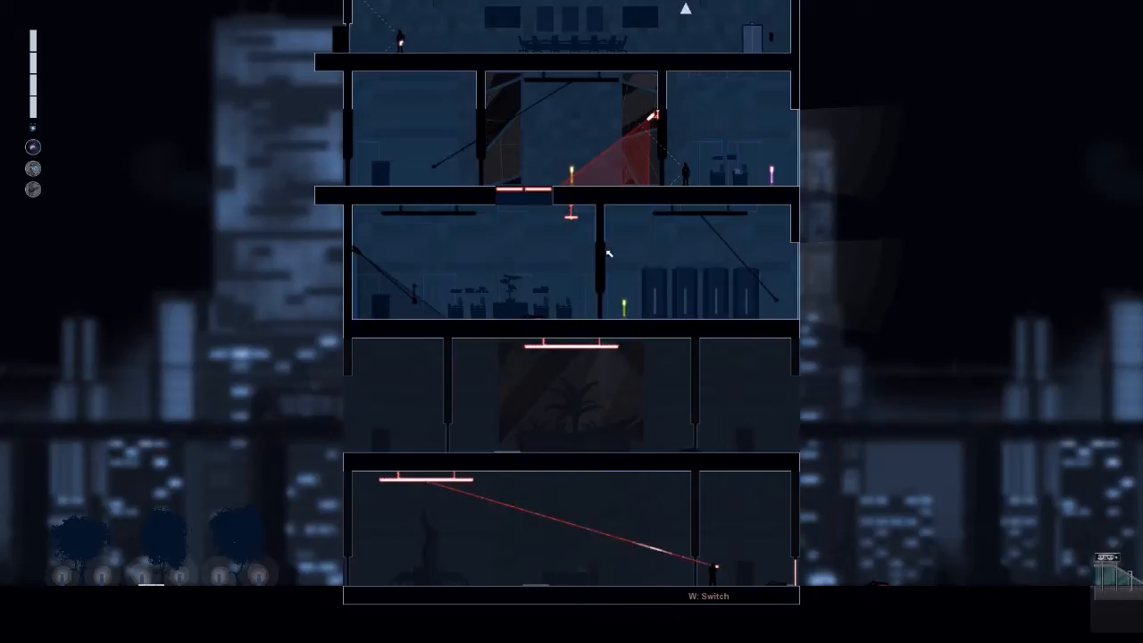
# Head upstairs into the Intex tower with the wiring overlay showing the upper-floor connections.
pyautogui.press('w')
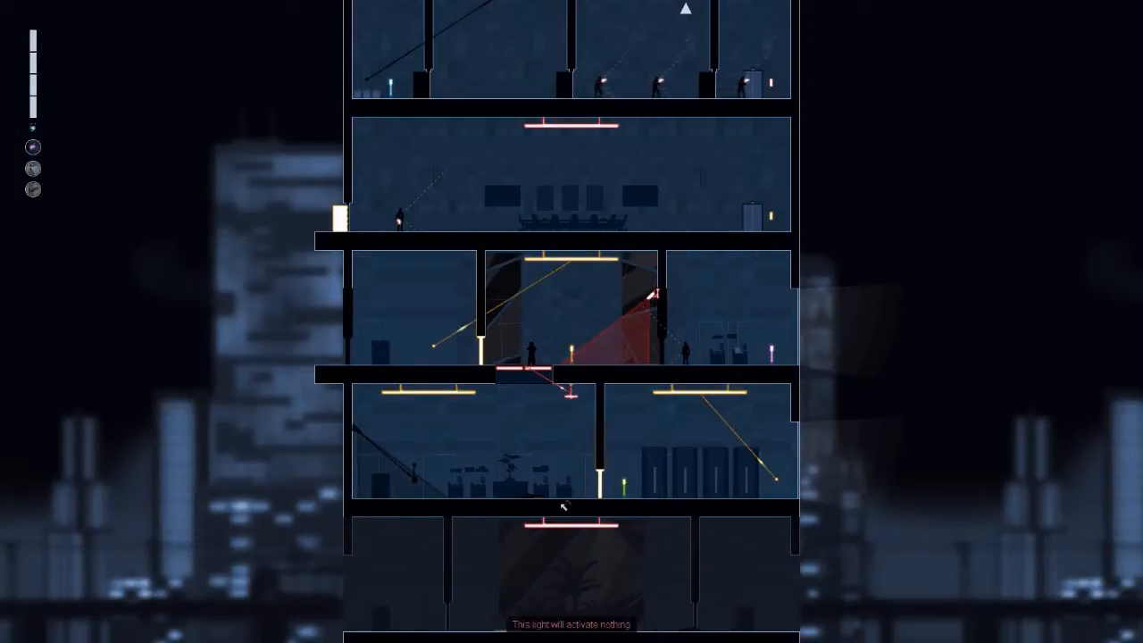
pyautogui.moveTo(758, 475)
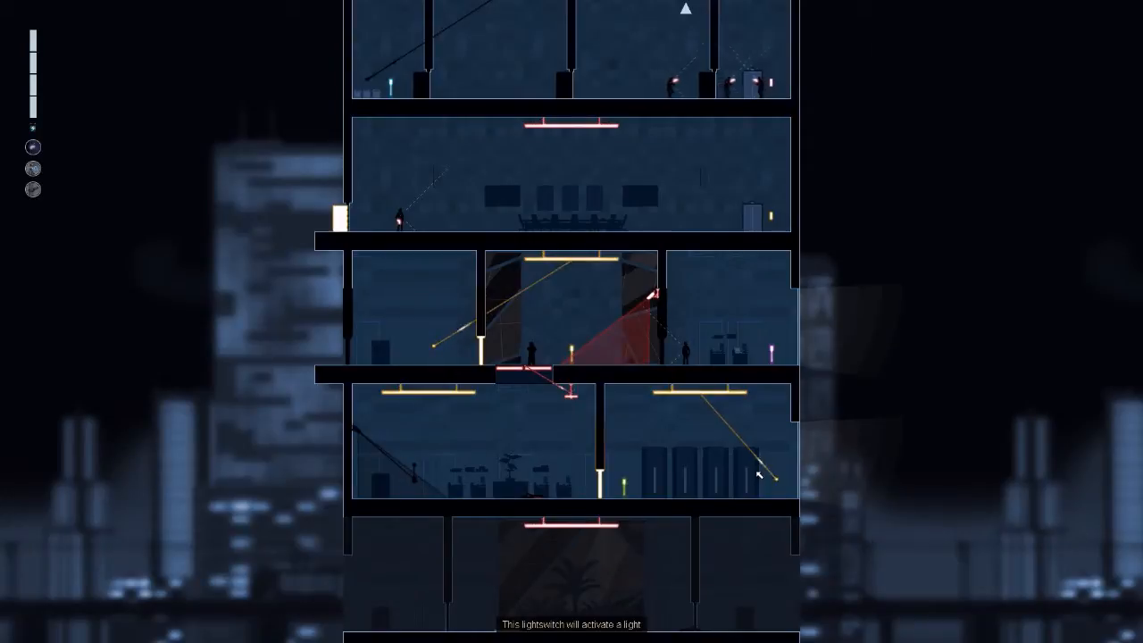
pyautogui.moveTo(542, 268)
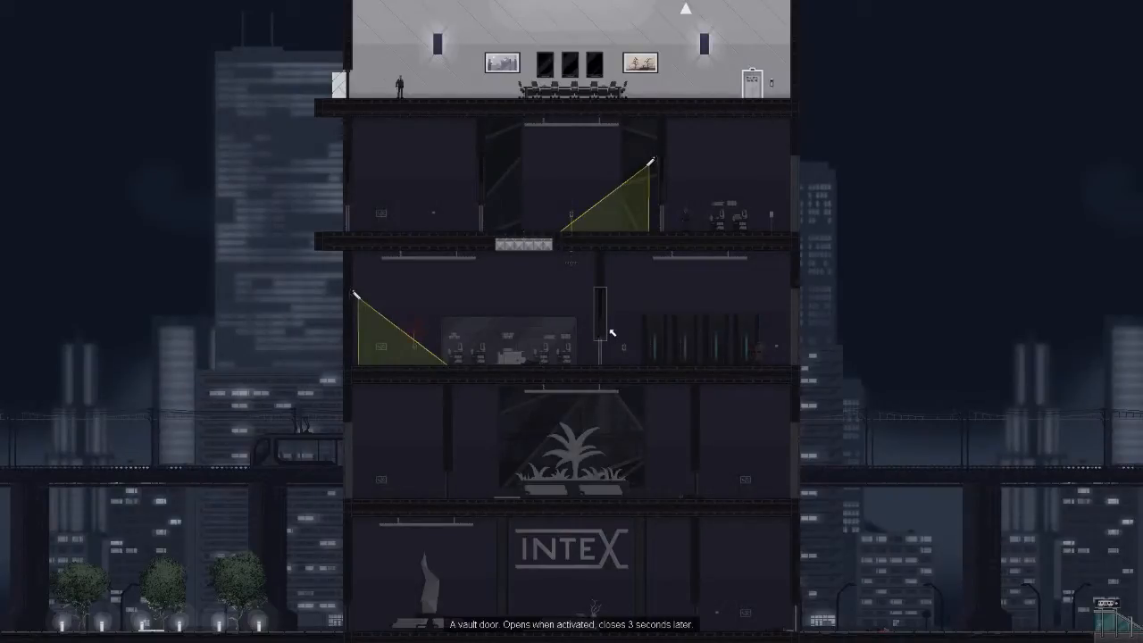
pyautogui.moveTo(717, 325)
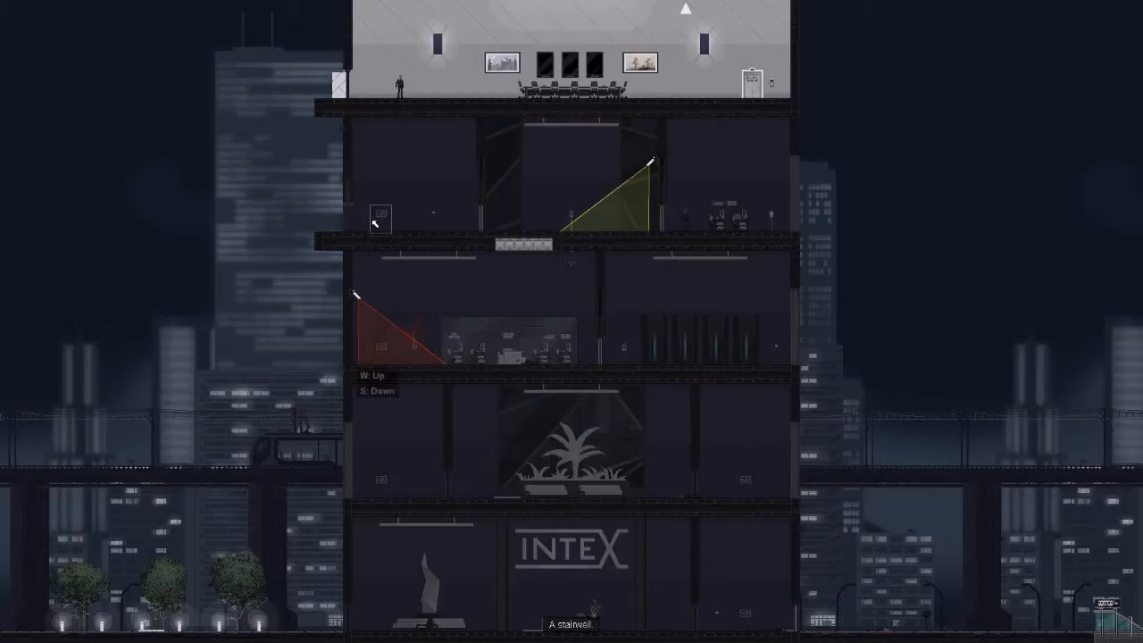
# Climb to the floors above the boardroom where the large glass panes are shattered.
pyautogui.scroll(-3)
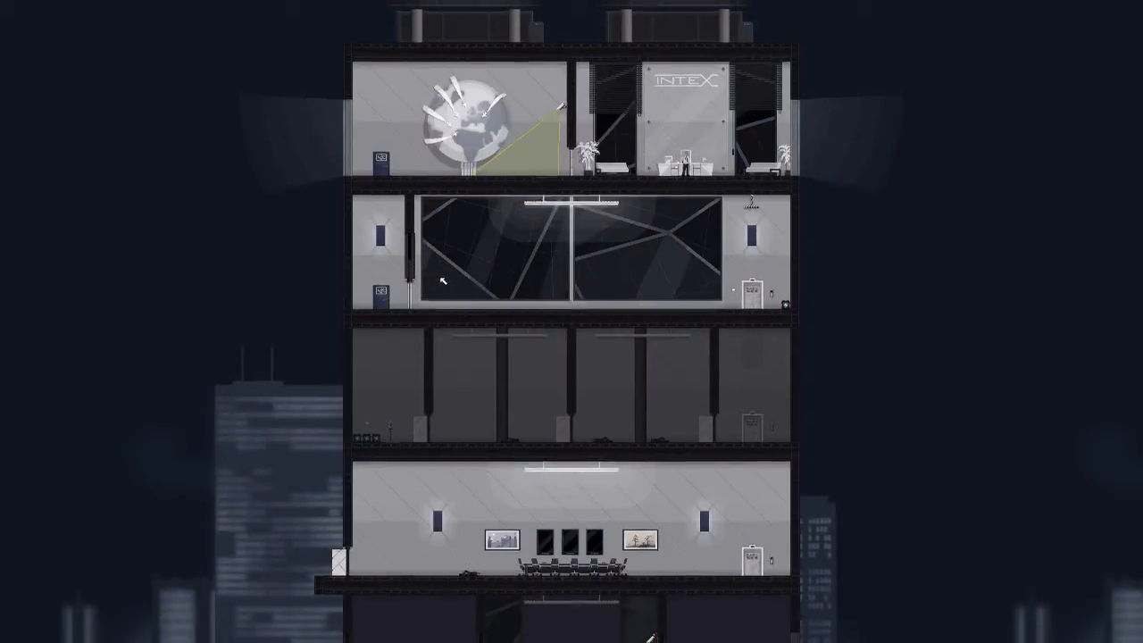
# Finish the rooftop dialogue to end the Intex level at 9 dead, 27 injured, $13,000 and reach the blog composer.
pyautogui.scroll(-3)
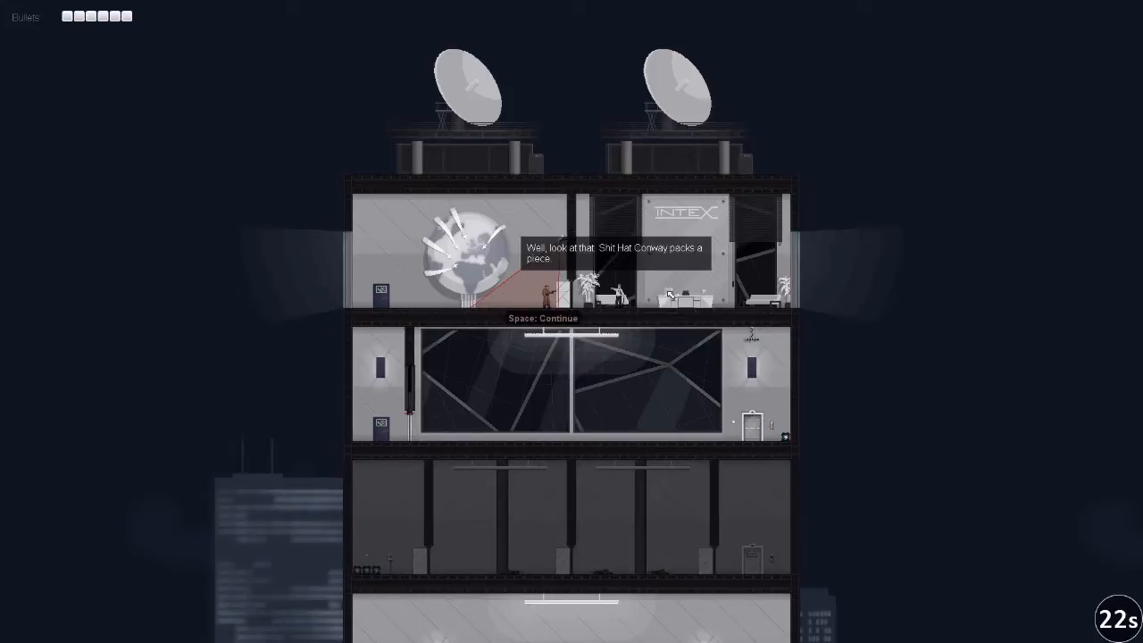
pyautogui.press('space')
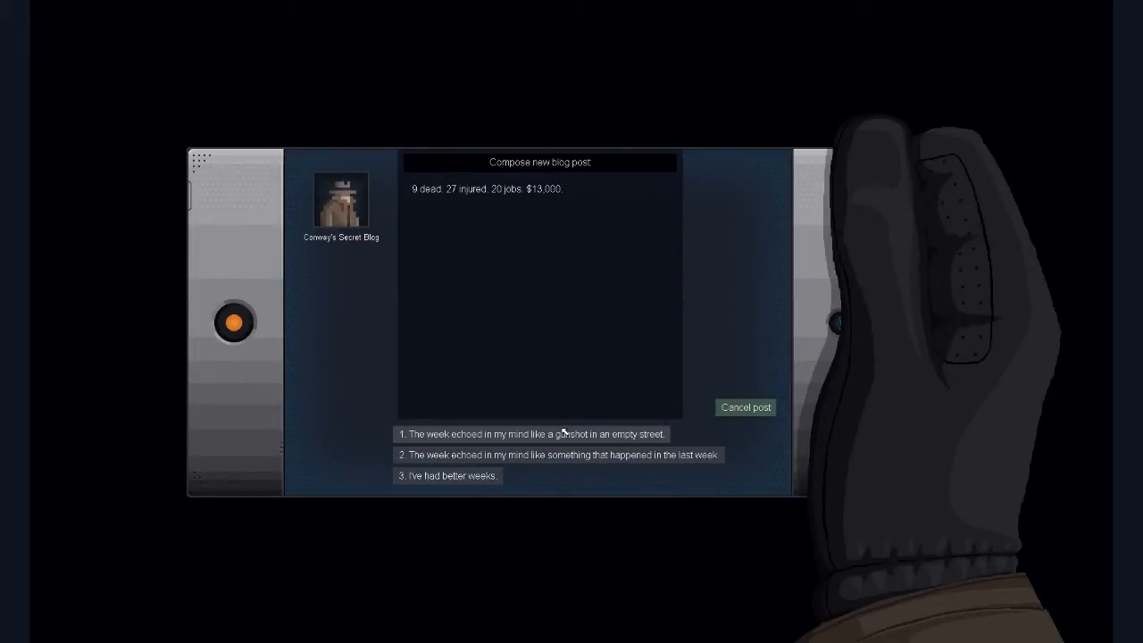
pyautogui.moveTo(543, 293)
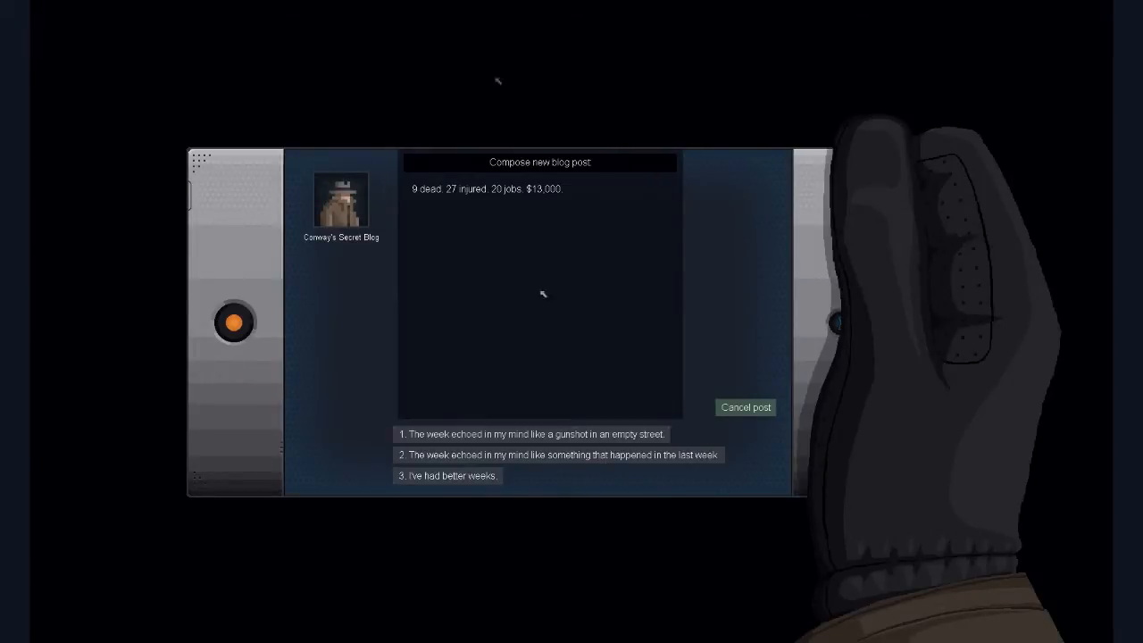
# Open the post with 'I've had better weeks', a dangerous game, and revenge costing too much.
pyautogui.click(446, 475)
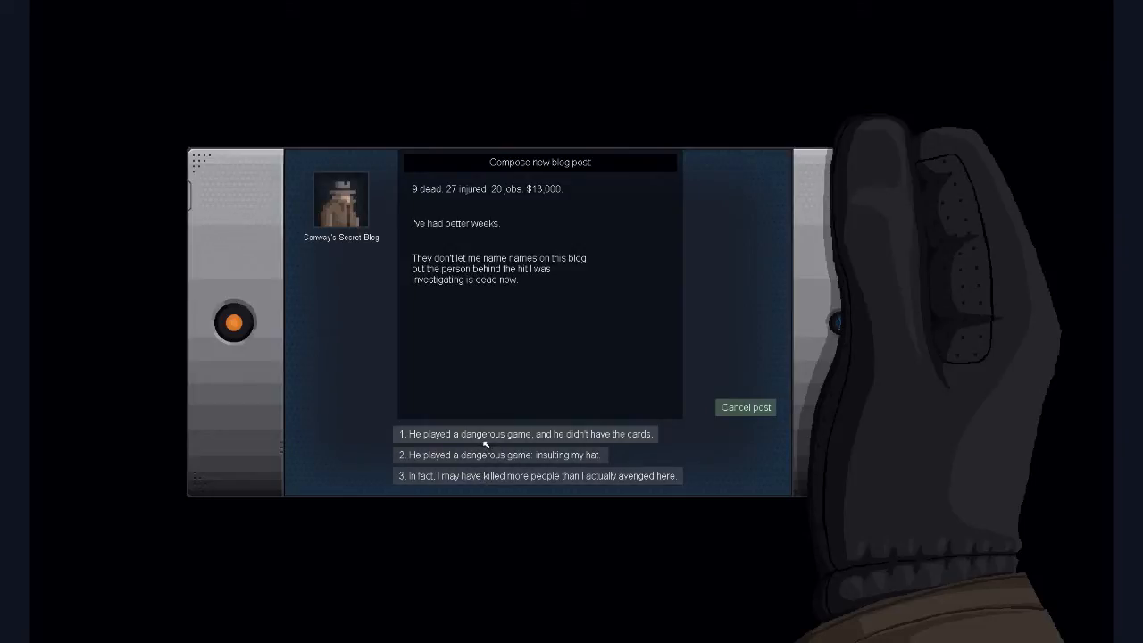
pyautogui.click(525, 434)
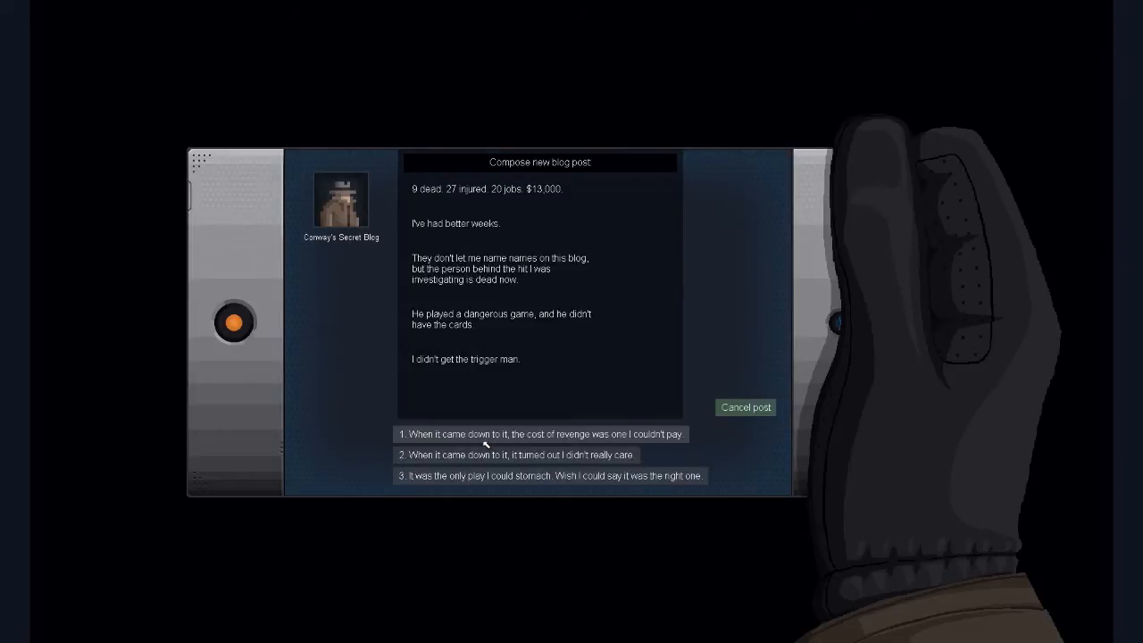
pyautogui.moveTo(512, 409)
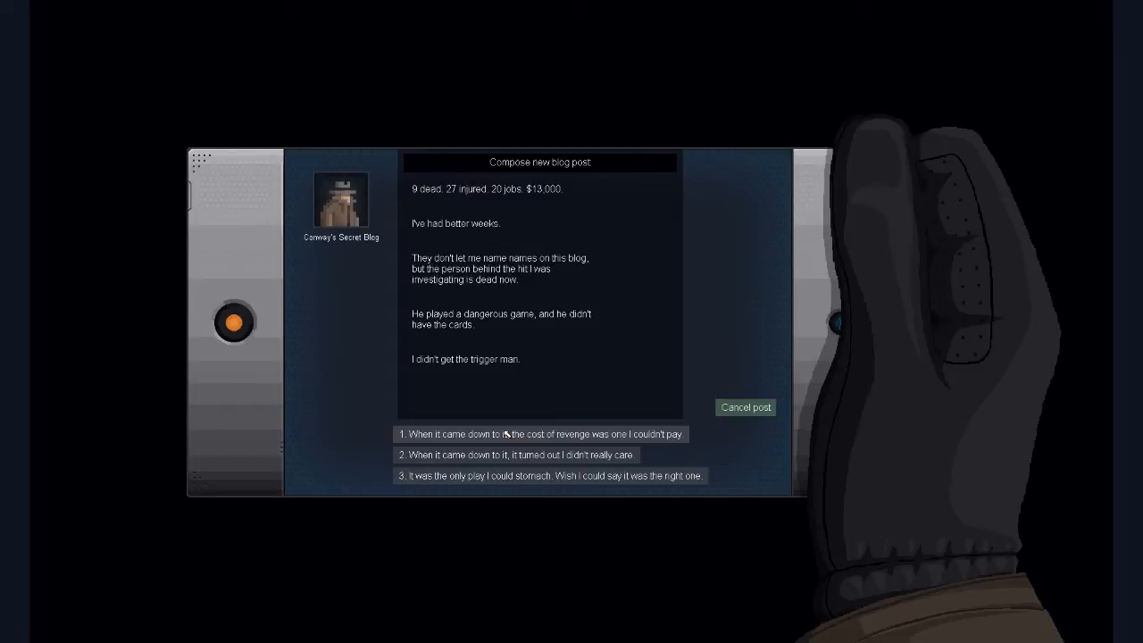
pyautogui.moveTo(504, 438)
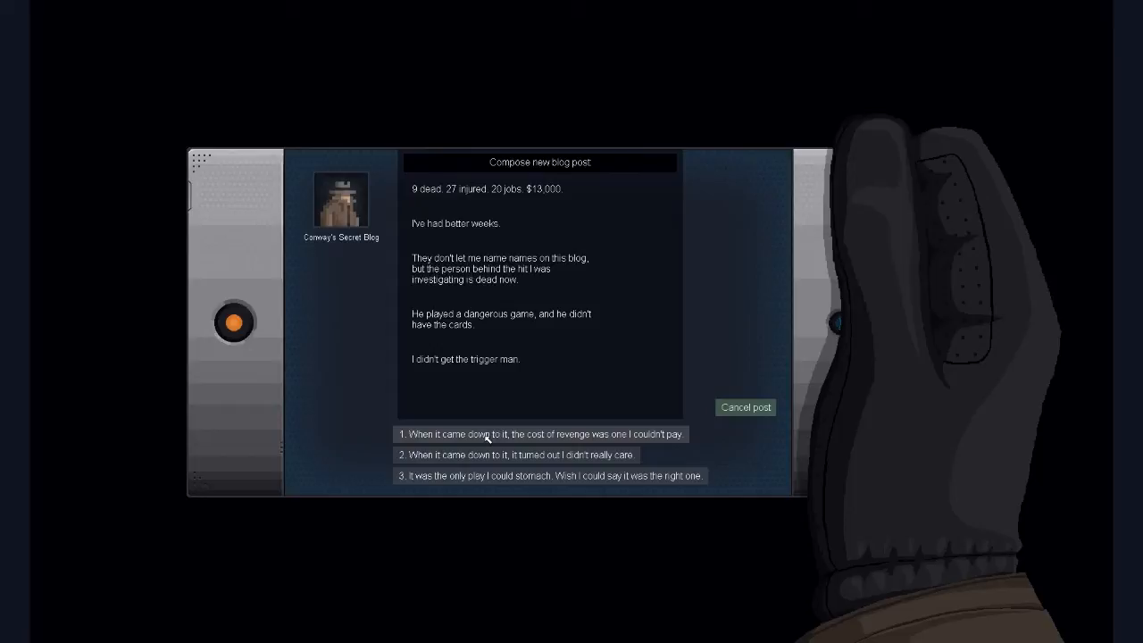
pyautogui.click(539, 434)
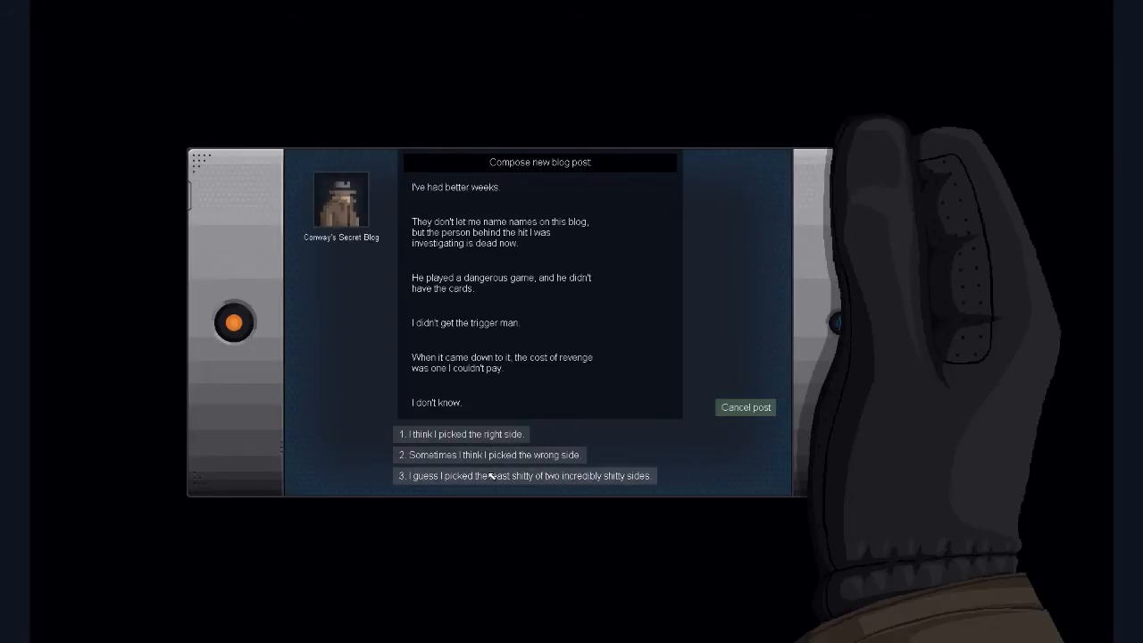
# Add the least shitty side and kicking down doors, ending with 'I need to get out of this city'.
pyautogui.click(521, 475)
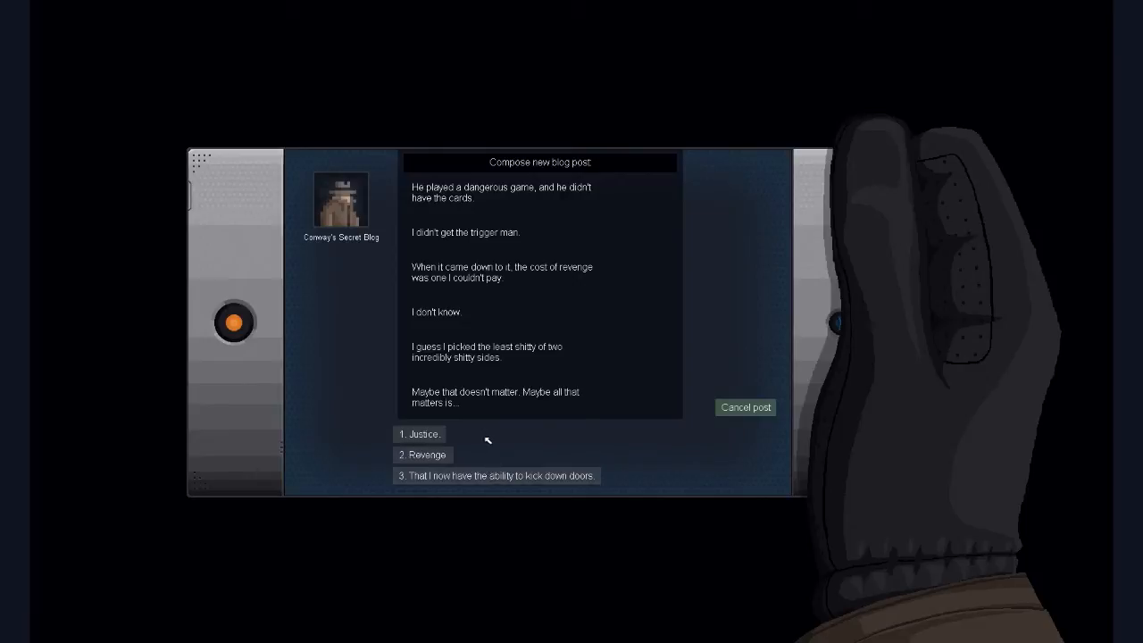
pyautogui.click(496, 475)
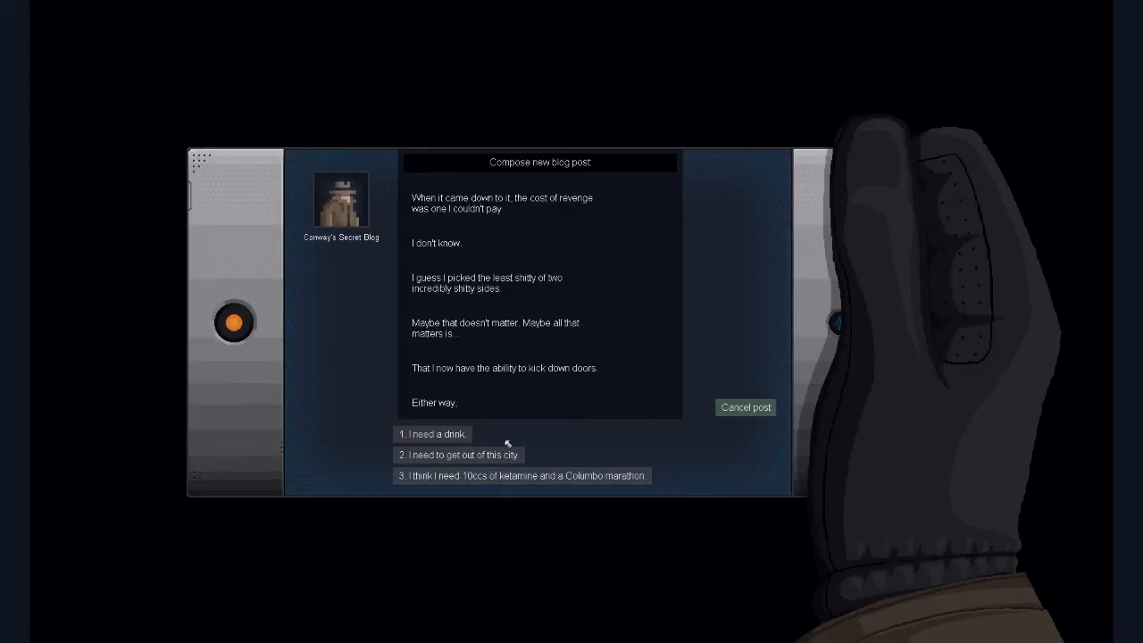
pyautogui.moveTo(539, 454)
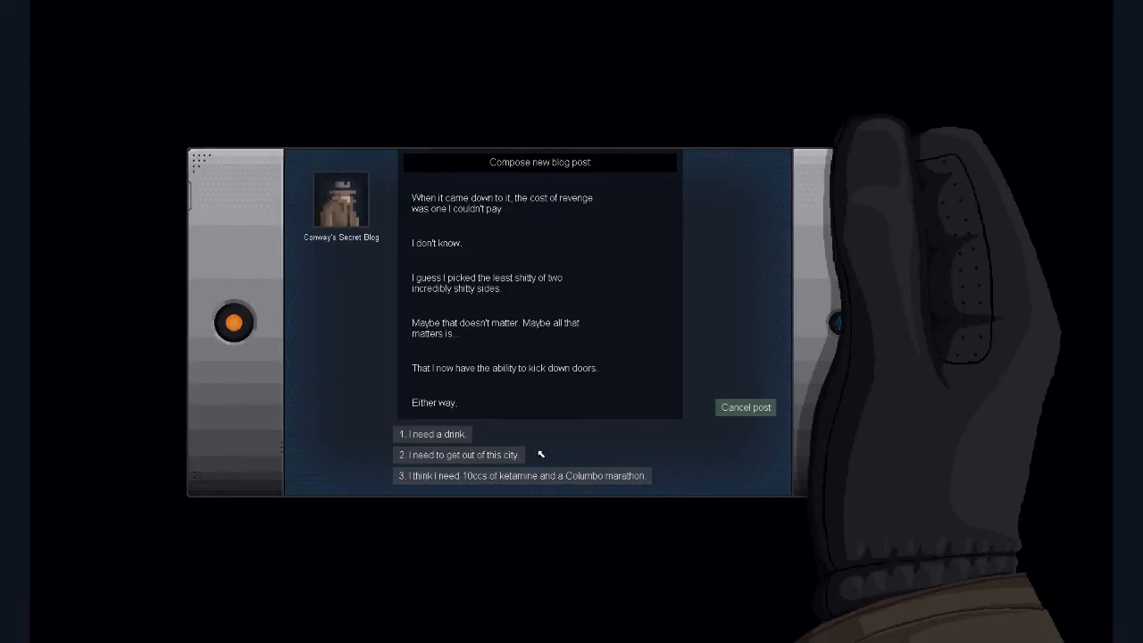
pyautogui.moveTo(486, 455)
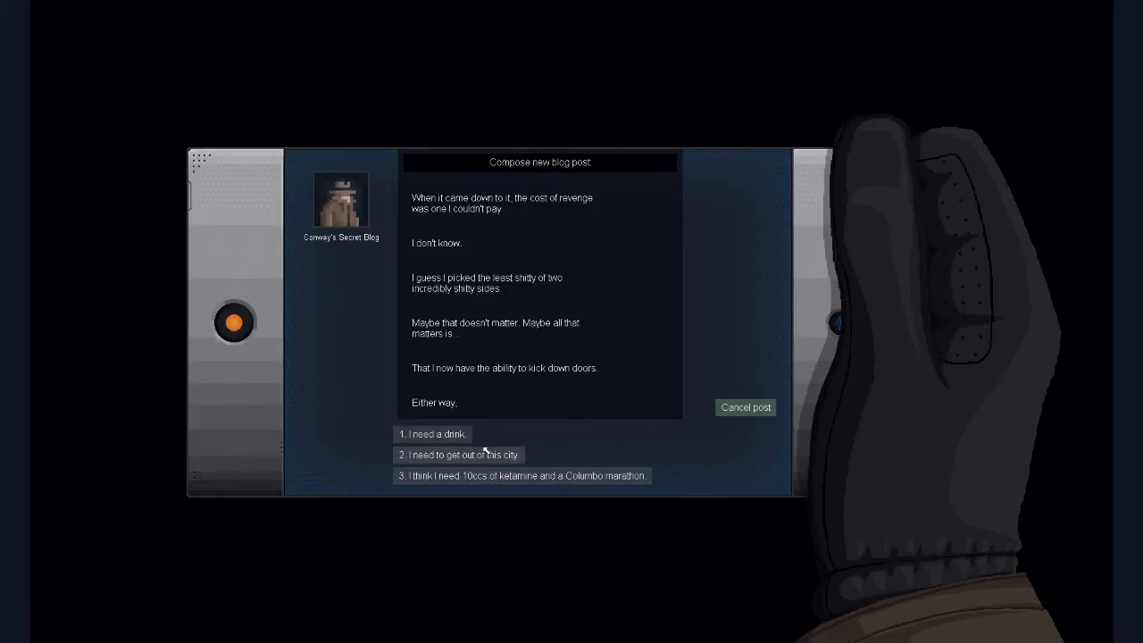
pyautogui.click(457, 455)
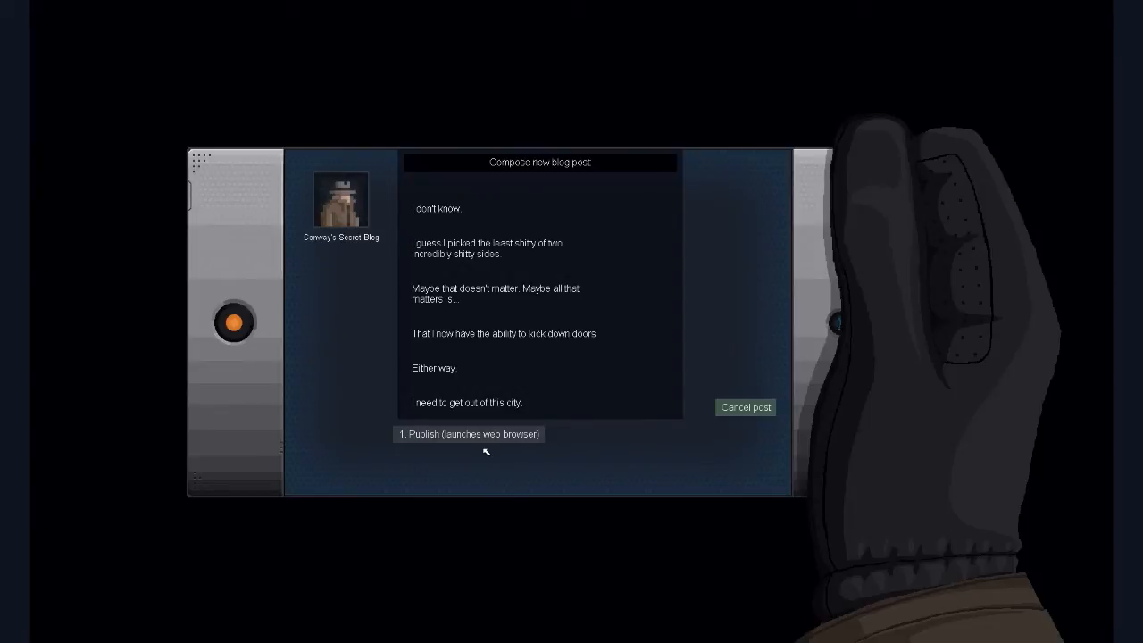
pyautogui.moveTo(533, 429)
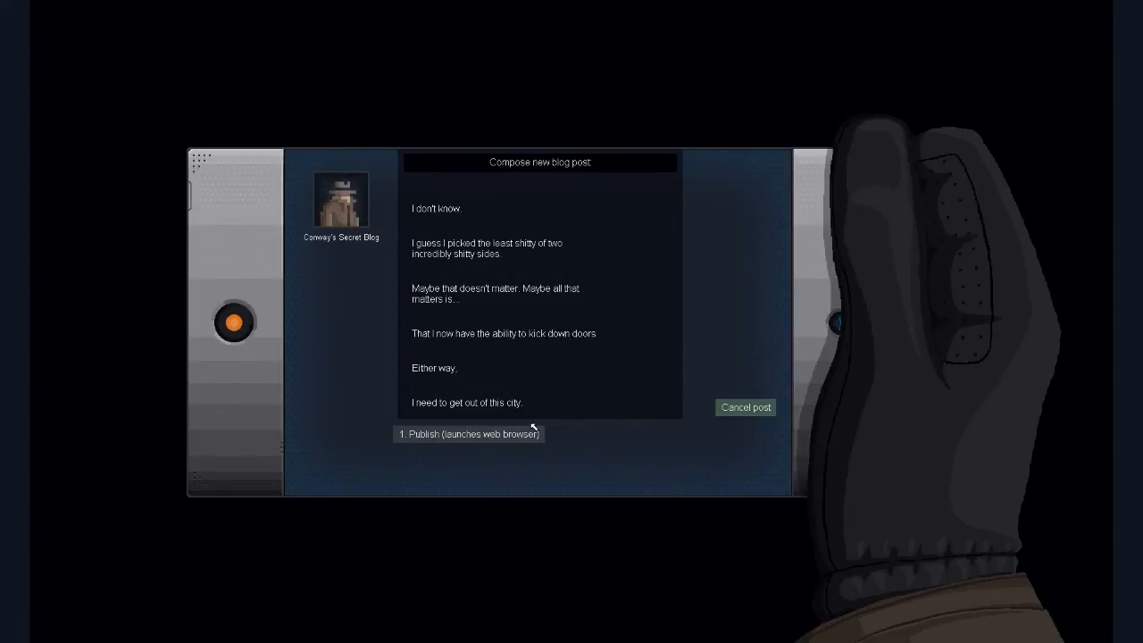